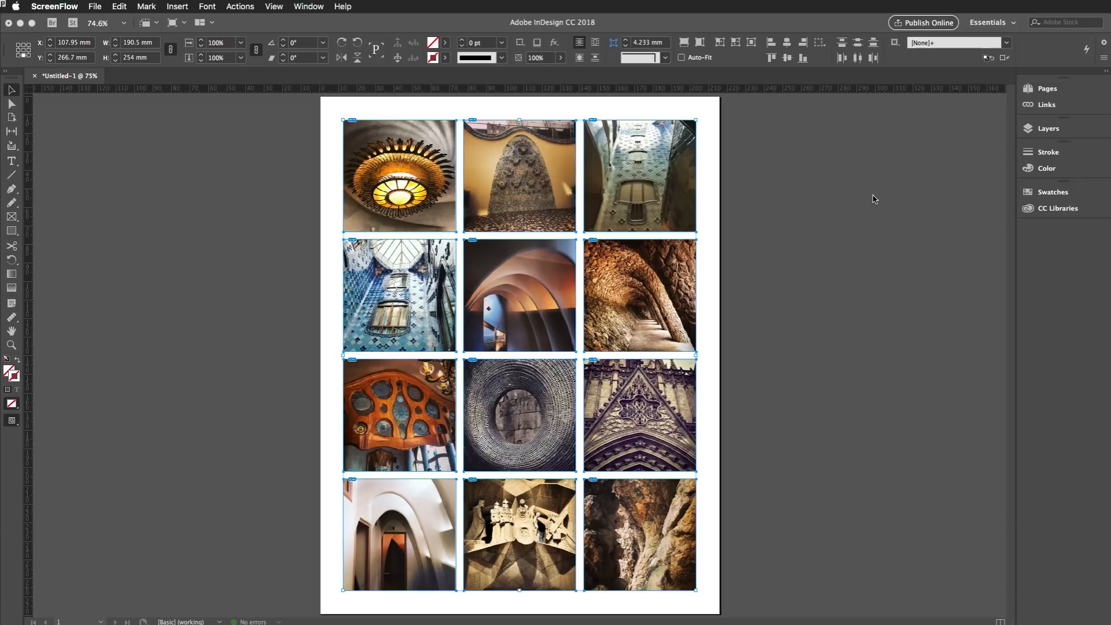
{"action": "mouse_move", "coordinate": [298, 142]}
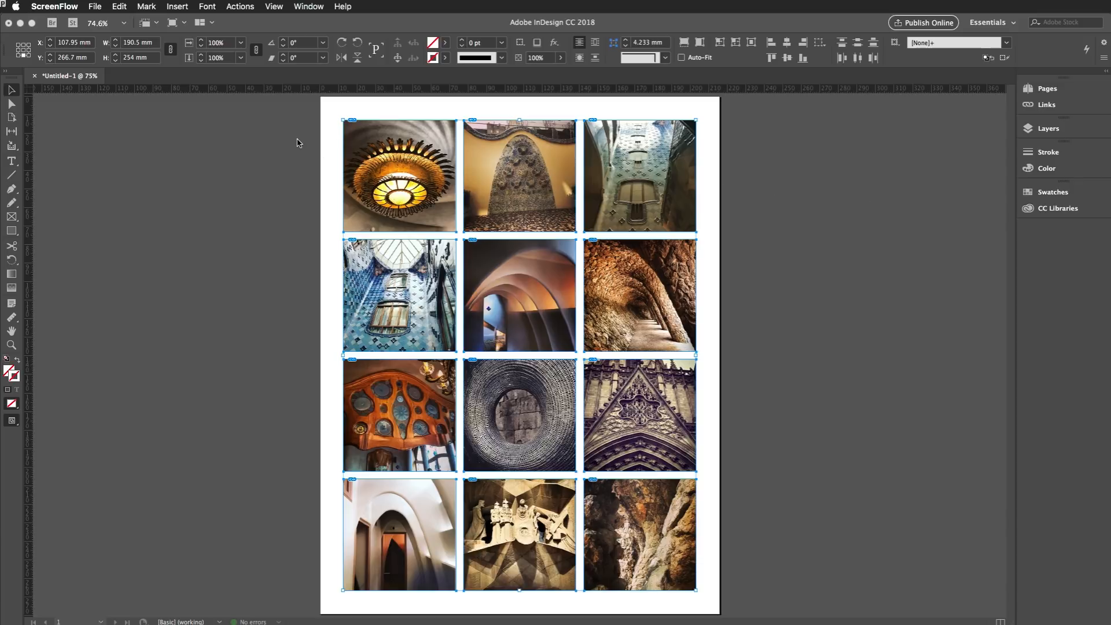